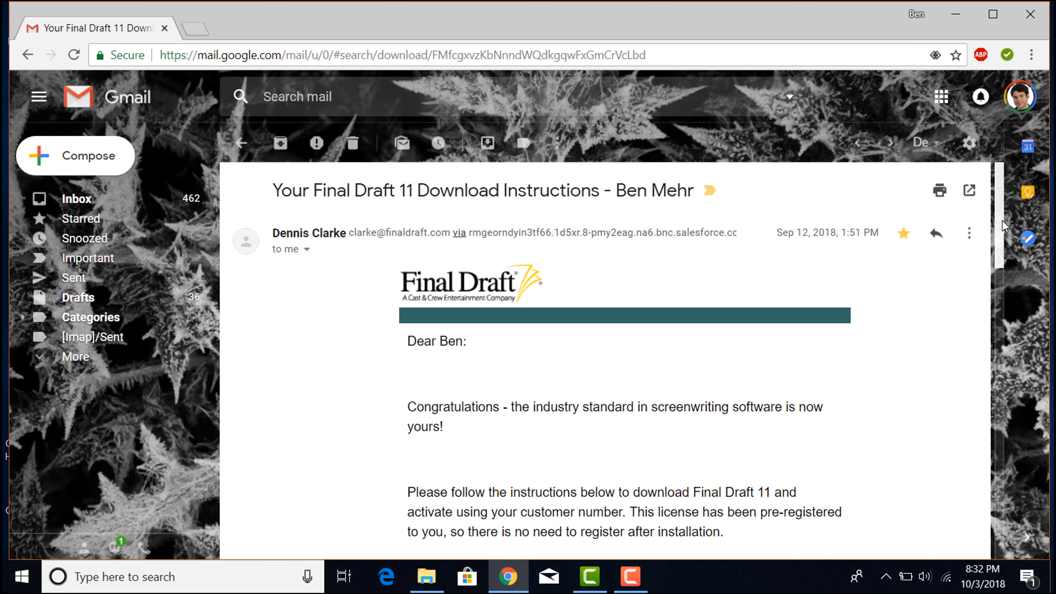
# Step: From the install email, reach the Final Draft 11 Windows install instructions page
pyautogui.scroll(-3)
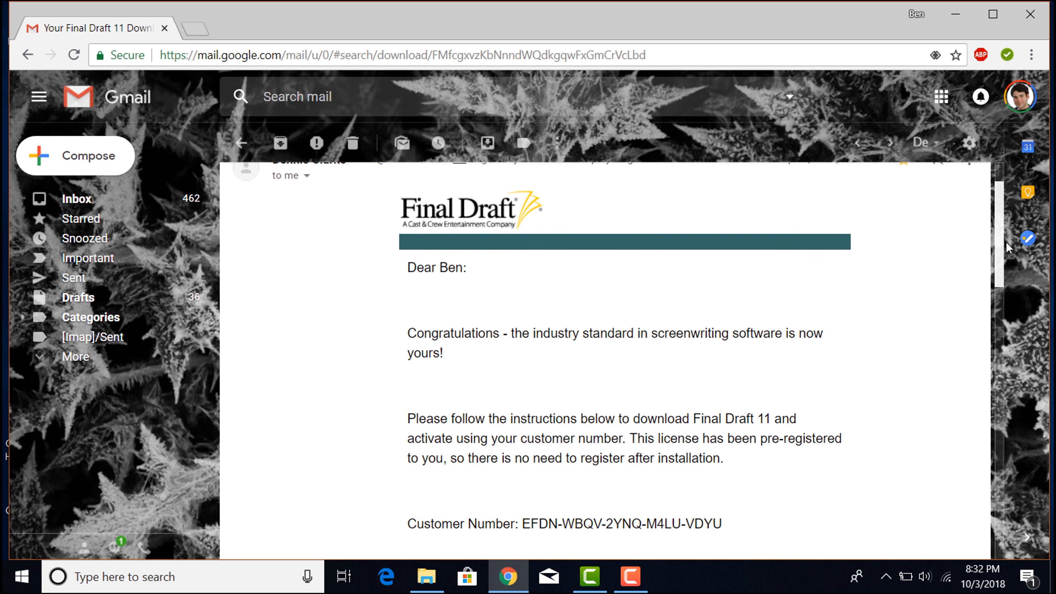
pyautogui.scroll(-3)
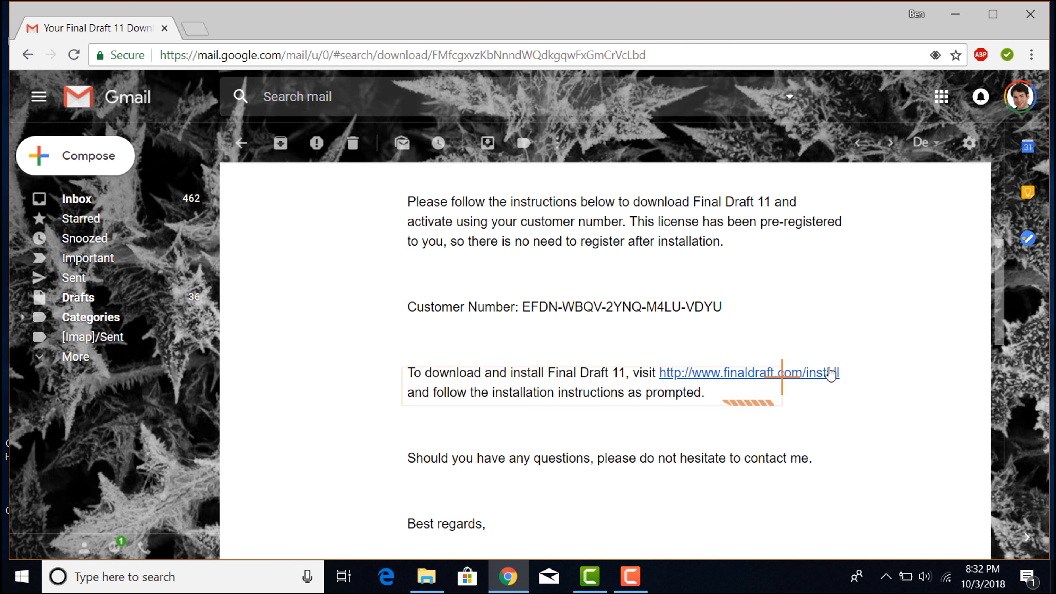
pyautogui.click(748, 371)
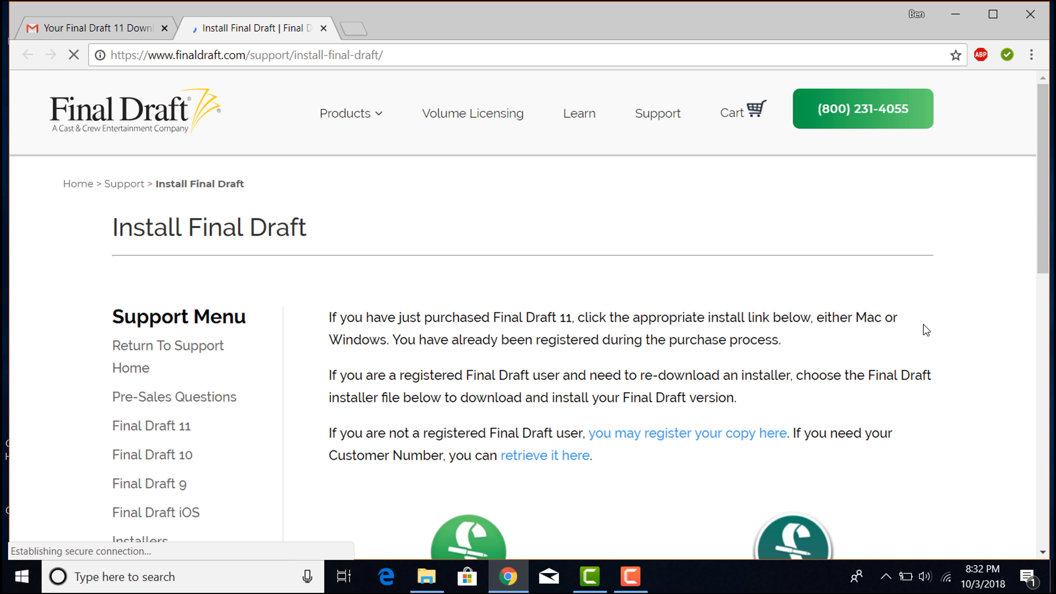
pyautogui.scroll(-3)
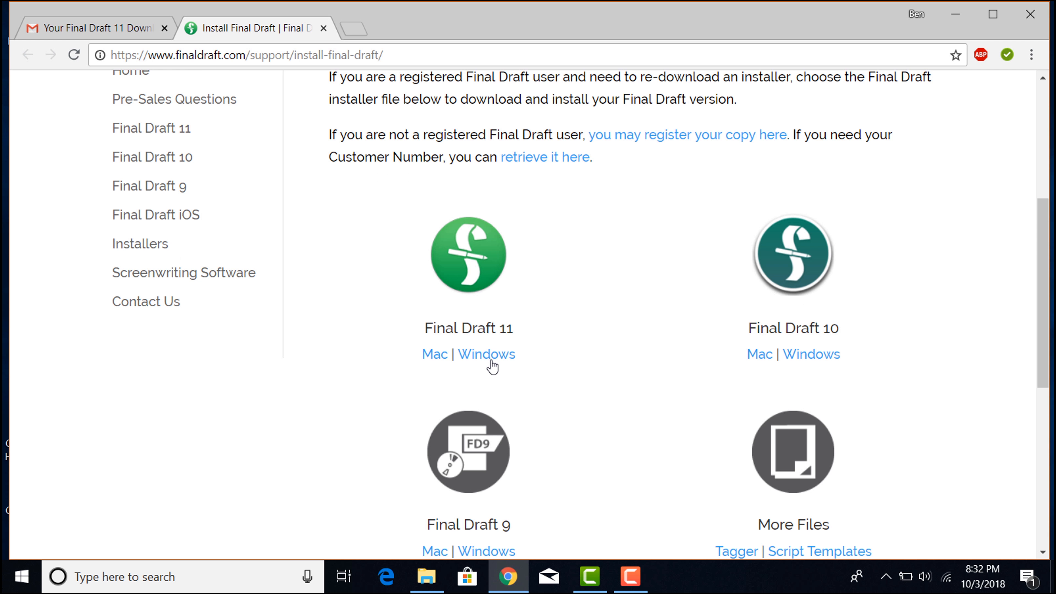
pyautogui.click(486, 354)
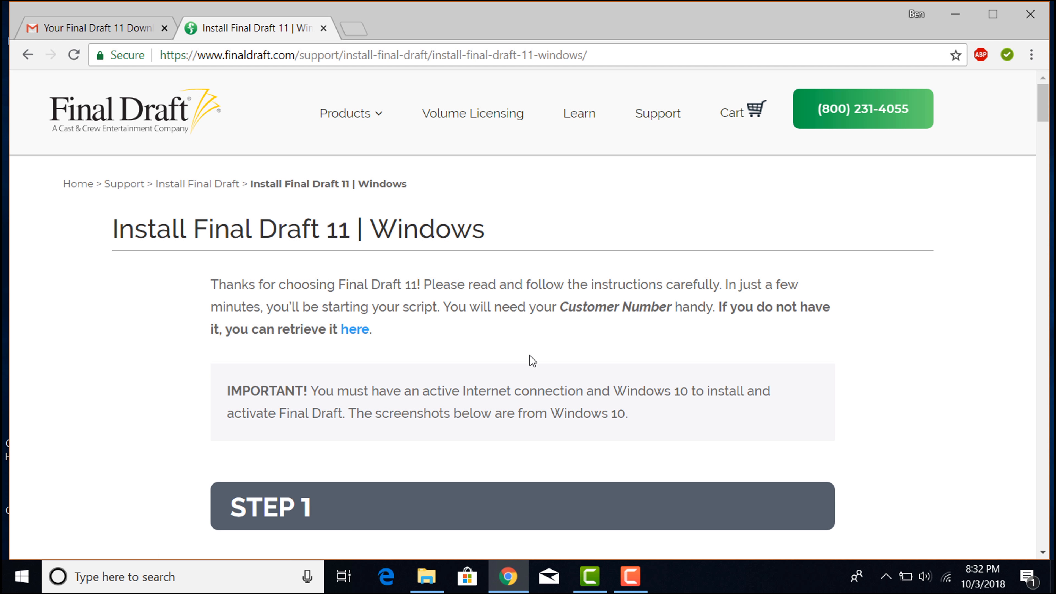
# Step: Download the Final Draft 11 installer, open its zip archive and launch FinalDraftSetup
pyautogui.scroll(-3)
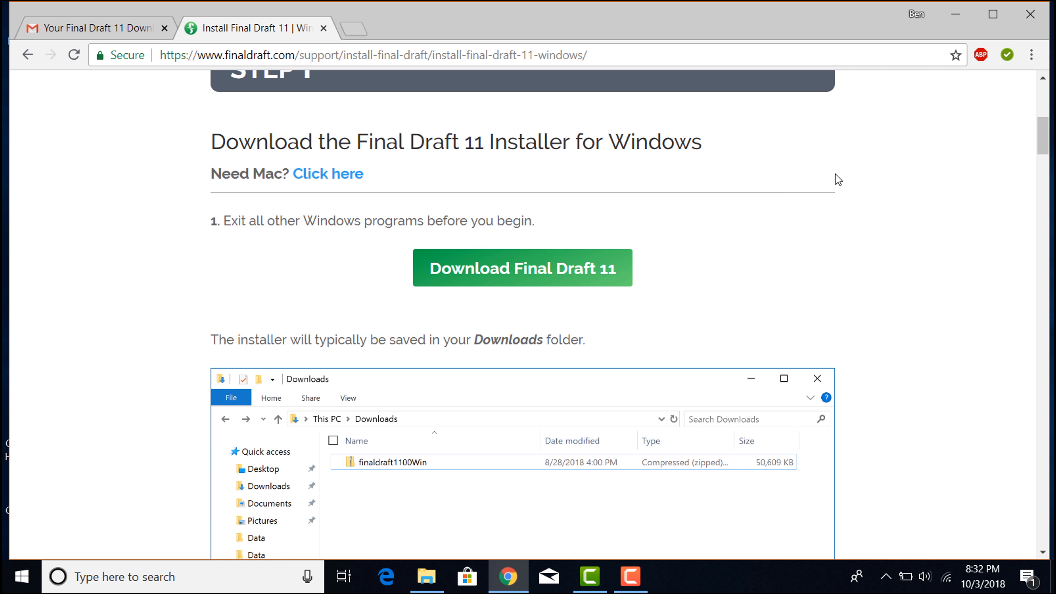
pyautogui.click(522, 268)
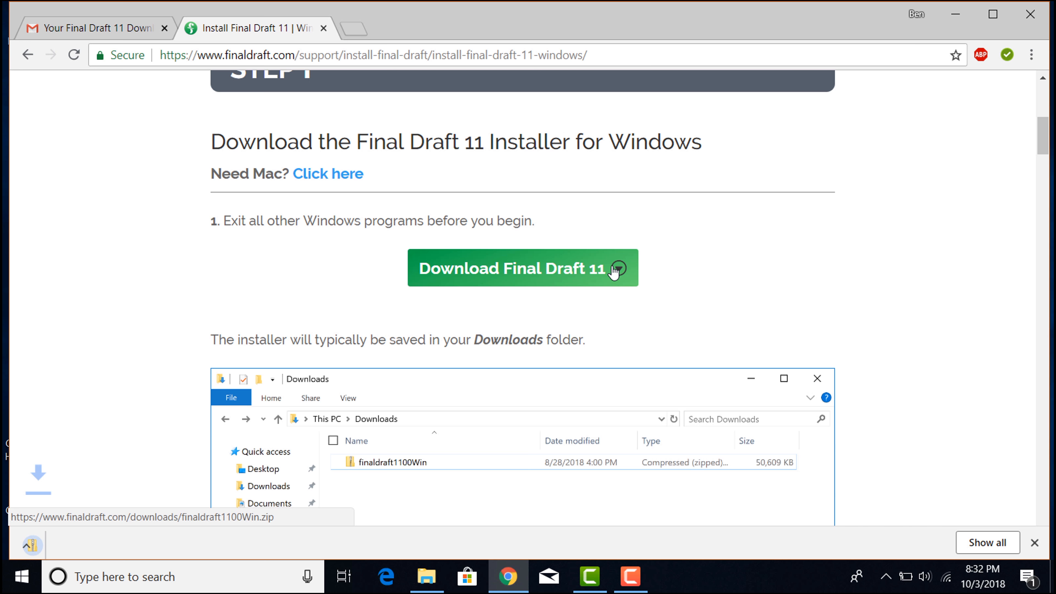
pyautogui.click(522, 268)
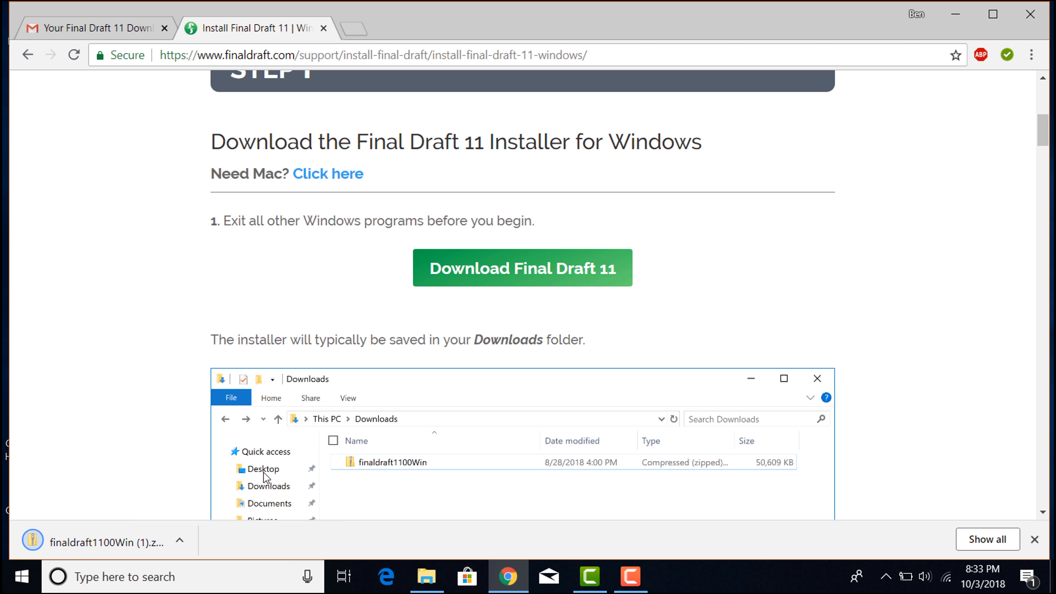
pyautogui.click(180, 540)
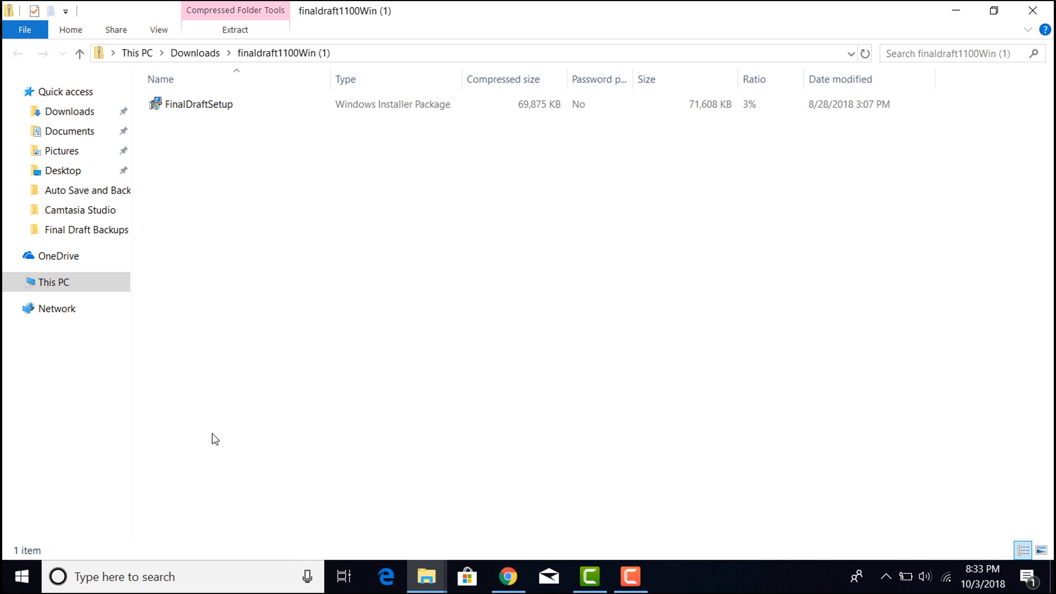
pyautogui.doubleClick(199, 104)
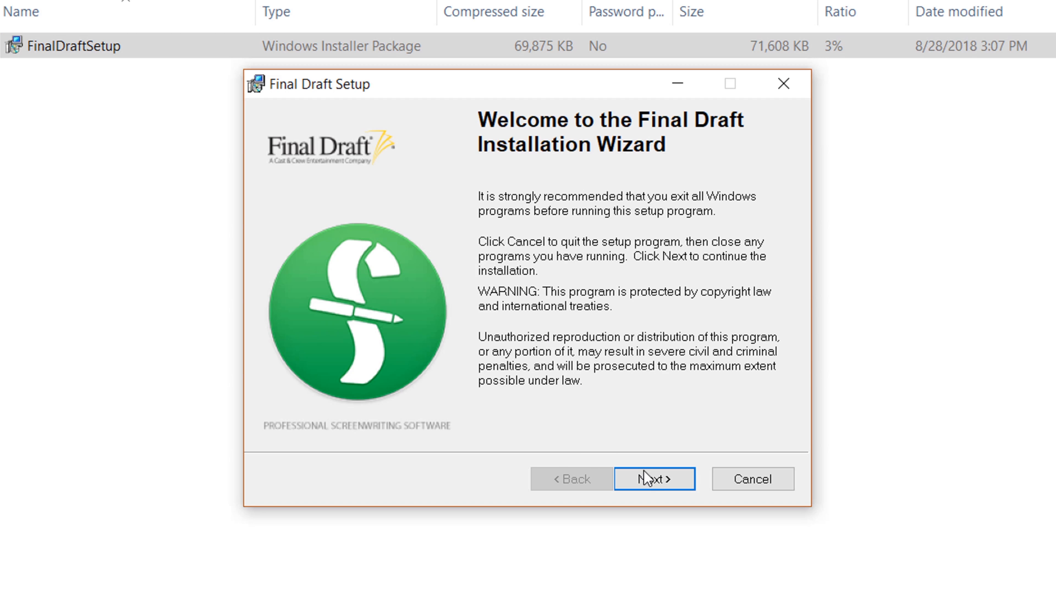
# Step: Pass the welcome screen, select 'I accept the license agreement' and continue
pyautogui.click(654, 478)
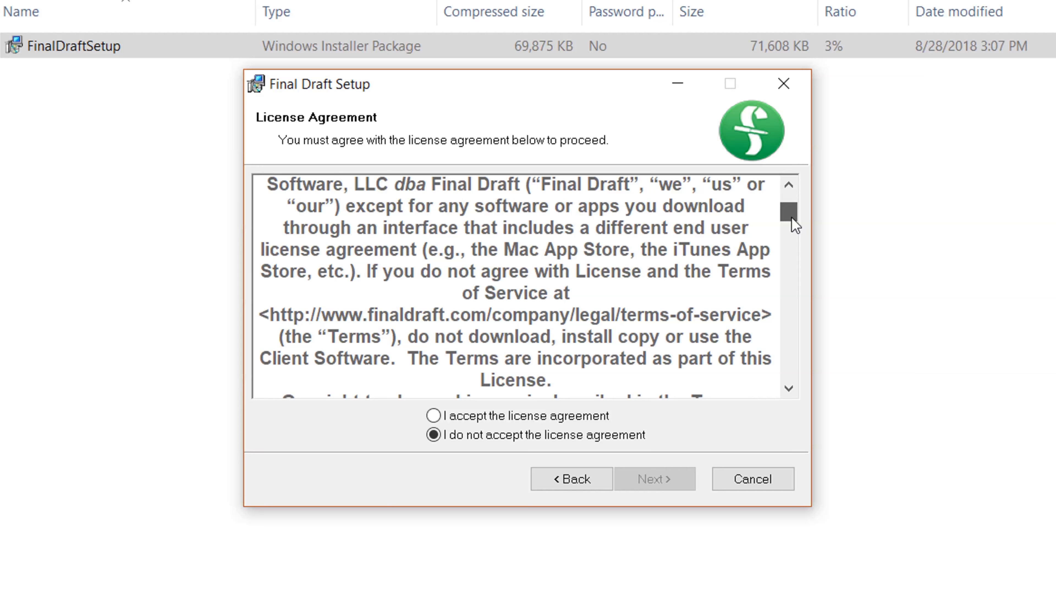
pyautogui.scroll(-3)
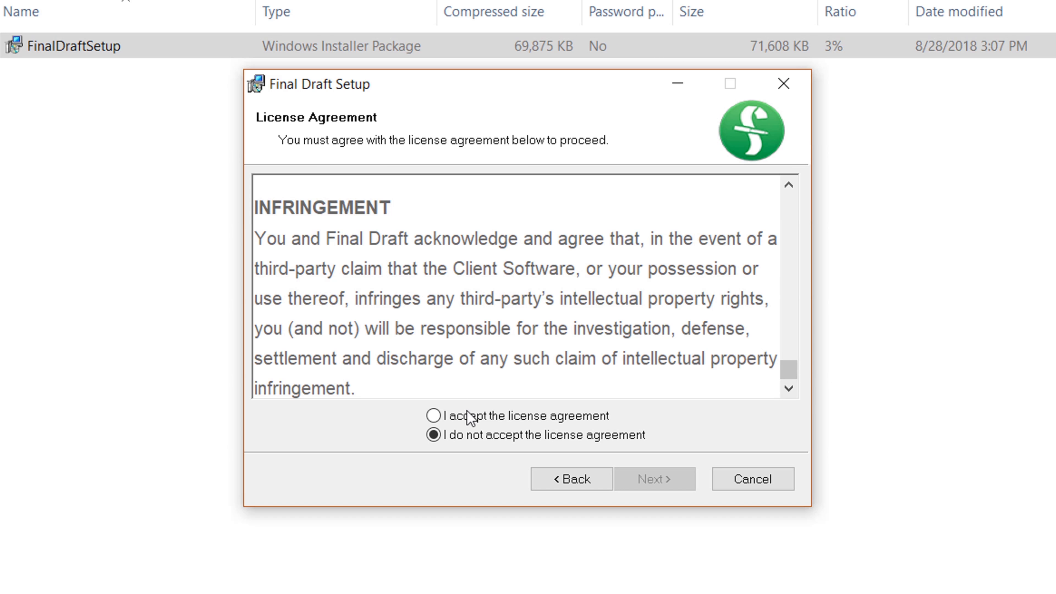
pyautogui.click(433, 415)
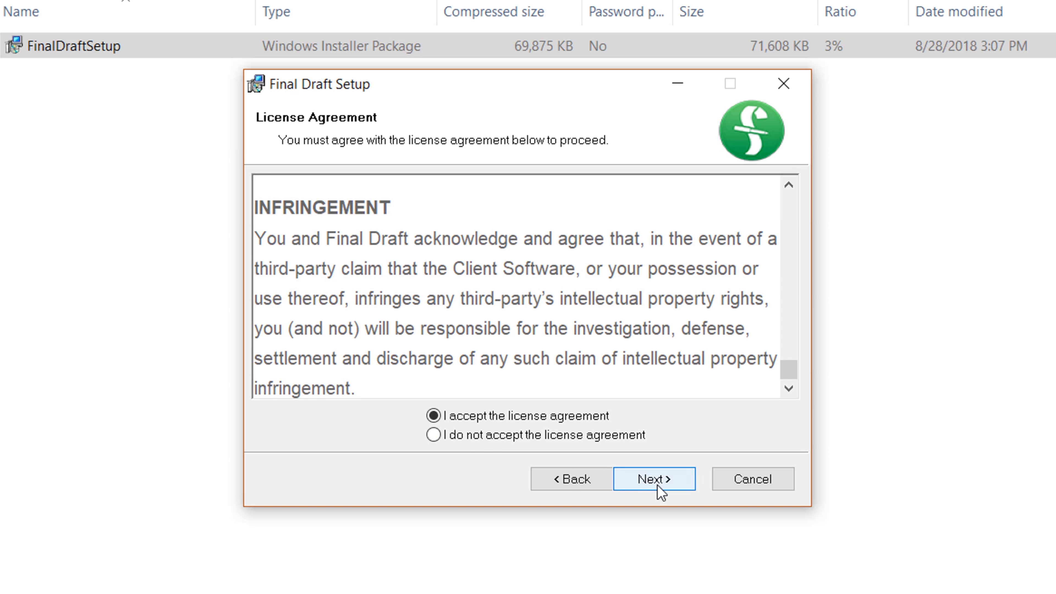
pyautogui.click(653, 479)
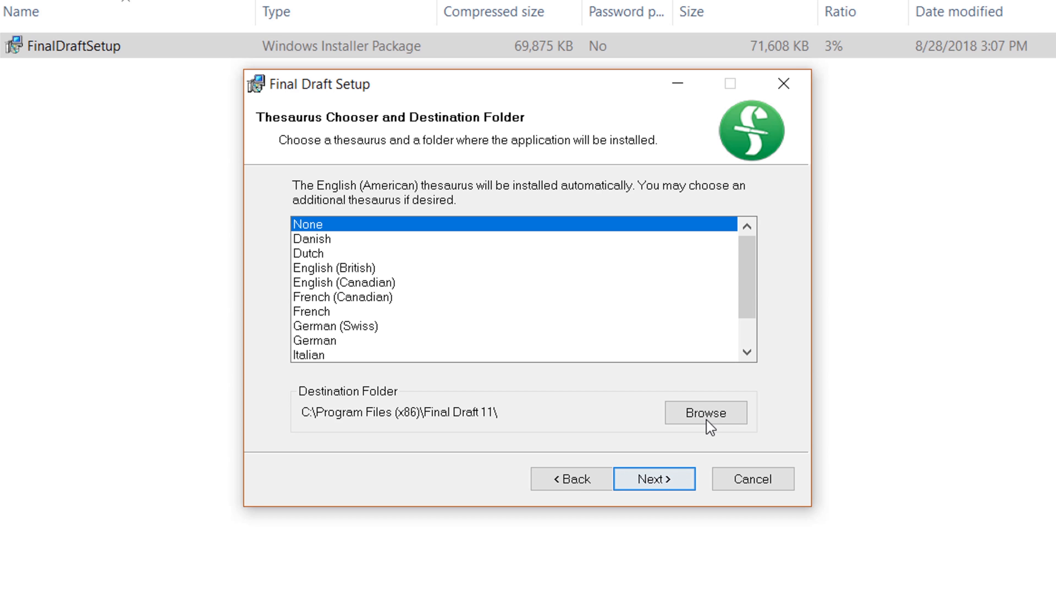
pyautogui.moveTo(746, 284)
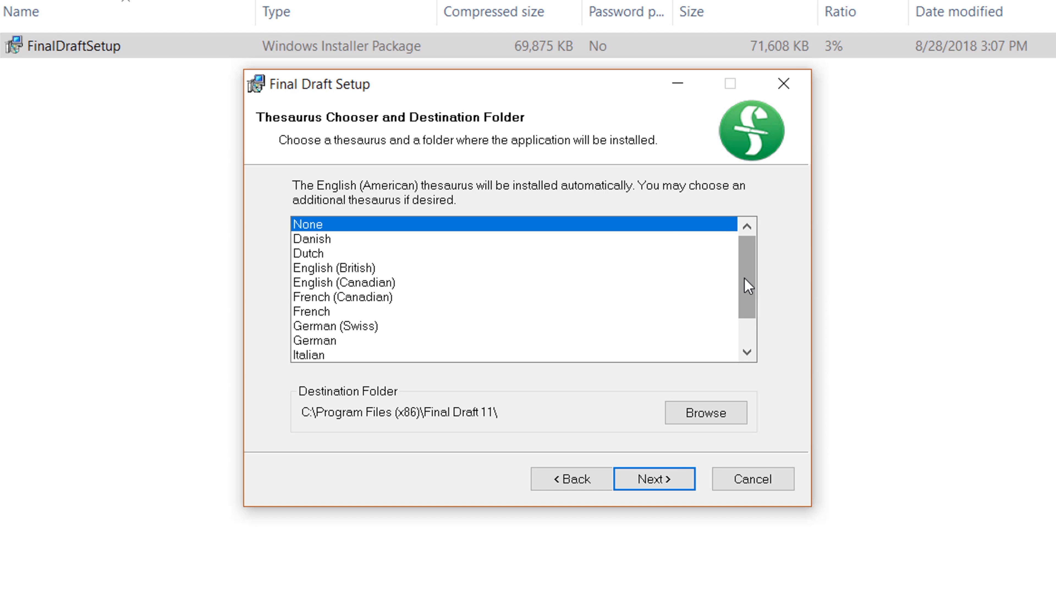
# Step: Keep thesaurus None and the default folder, then run the Final Draft 11 installation
pyautogui.scroll(-3)
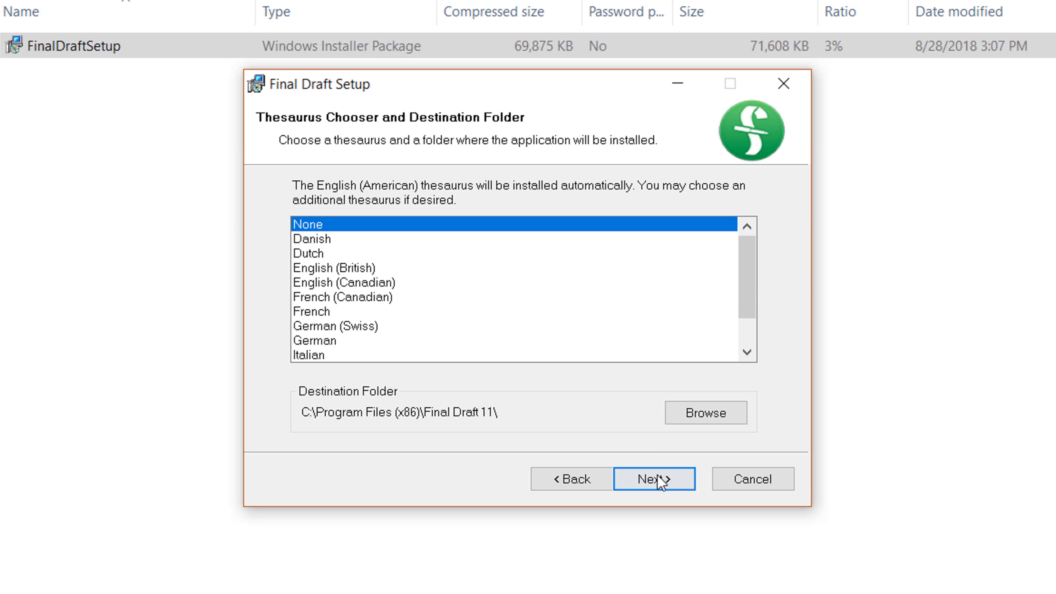
pyautogui.click(653, 478)
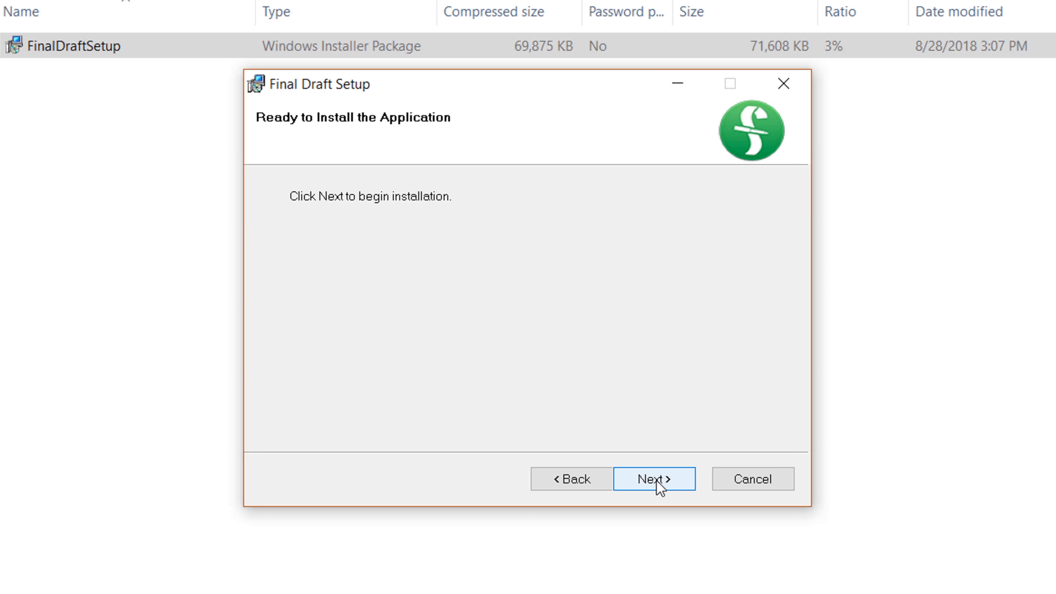
pyautogui.click(653, 479)
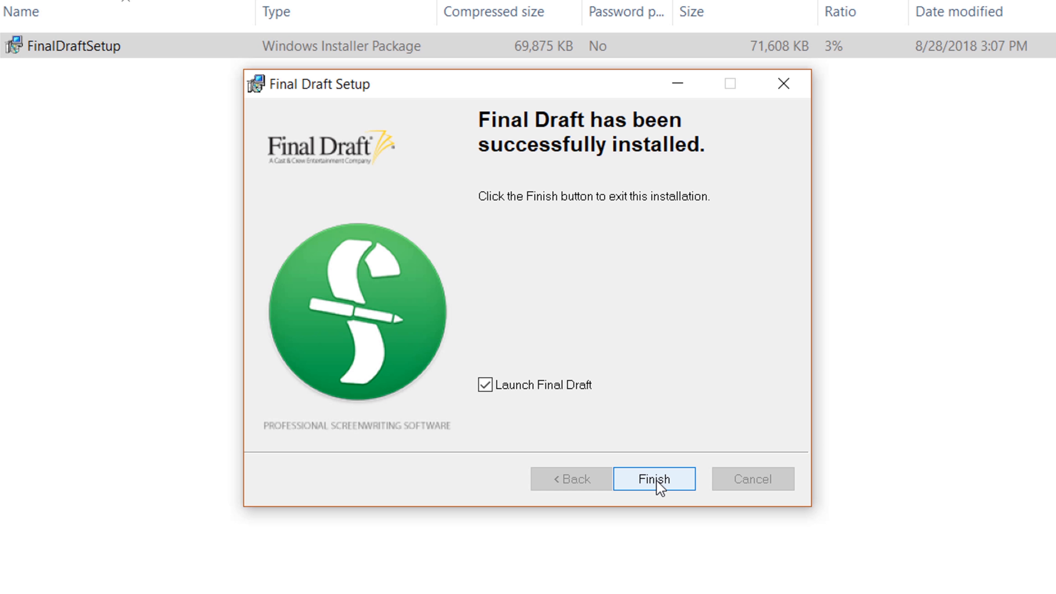
pyautogui.moveTo(515, 401)
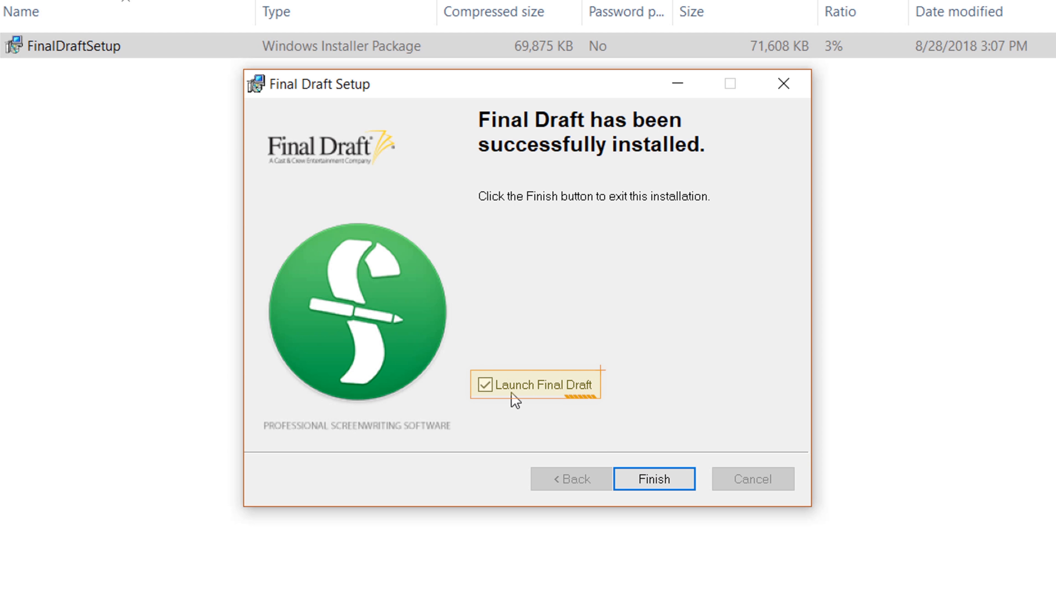
# Step: Leave 'Launch Final Draft' checked after toggling it, and finish the installer
pyautogui.click(485, 385)
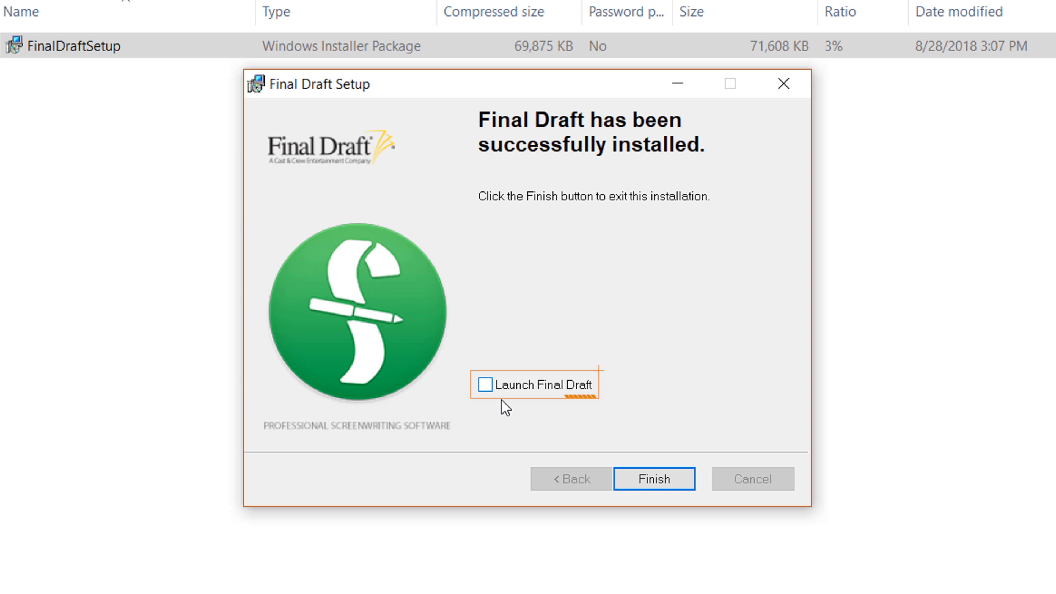
pyautogui.click(485, 385)
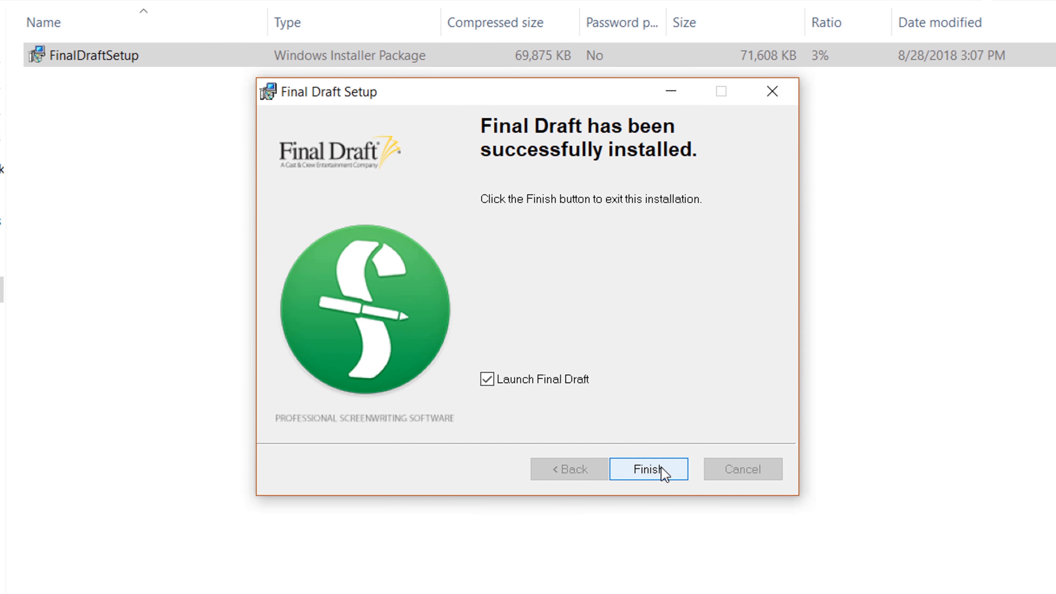
pyautogui.click(647, 468)
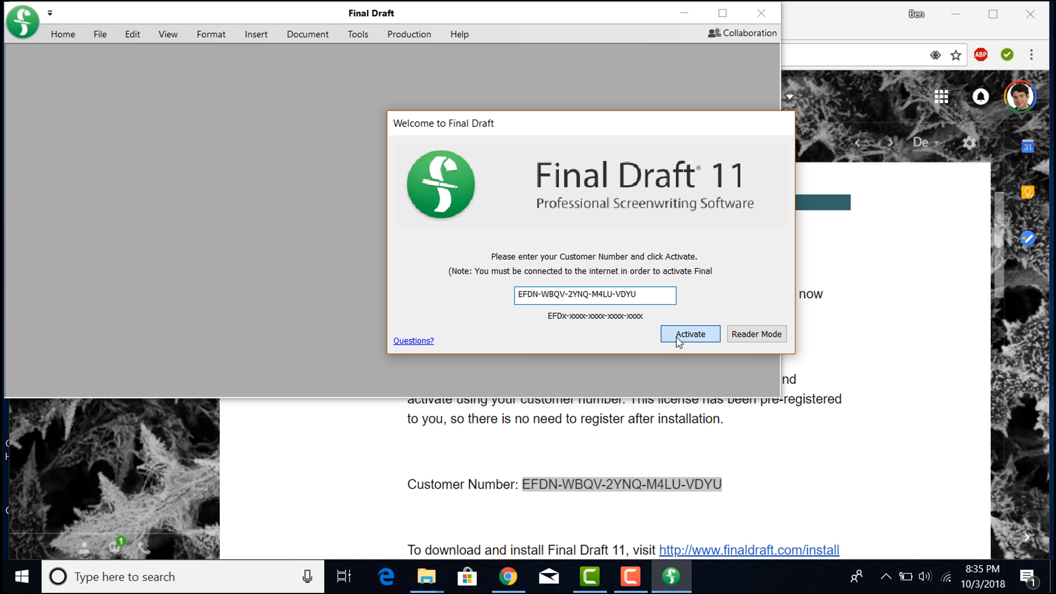
# Step: Activate with the entered customer number and dismiss 'Activation was successful'
pyautogui.click(688, 333)
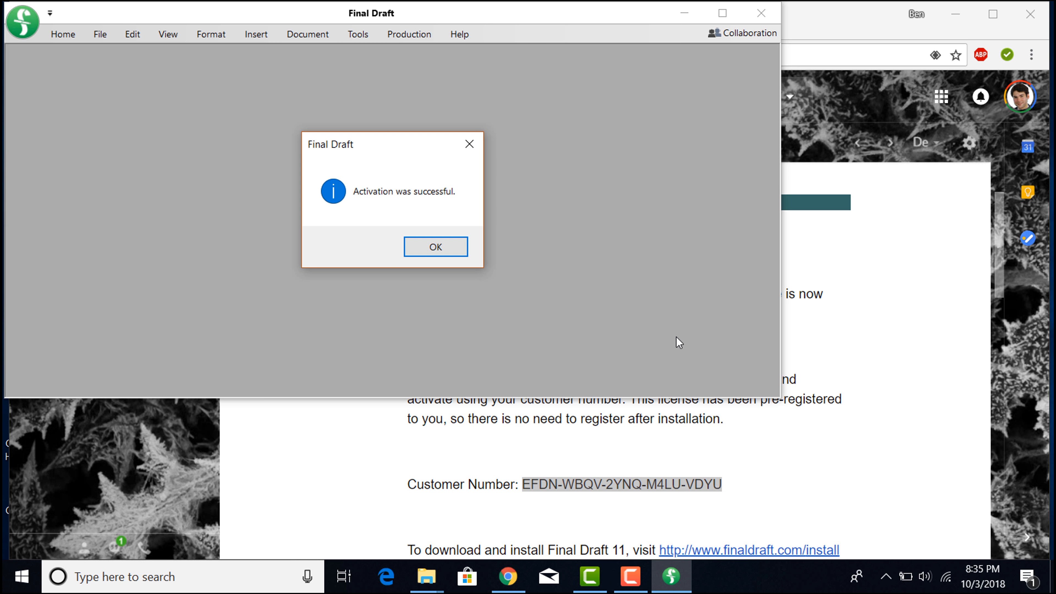
pyautogui.click(435, 246)
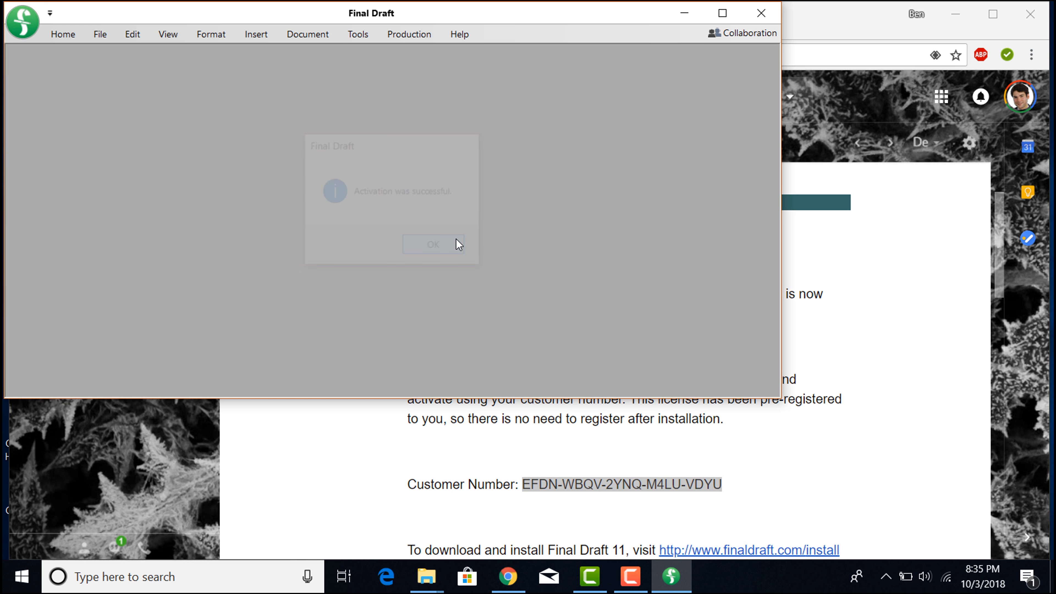
pyautogui.click(431, 244)
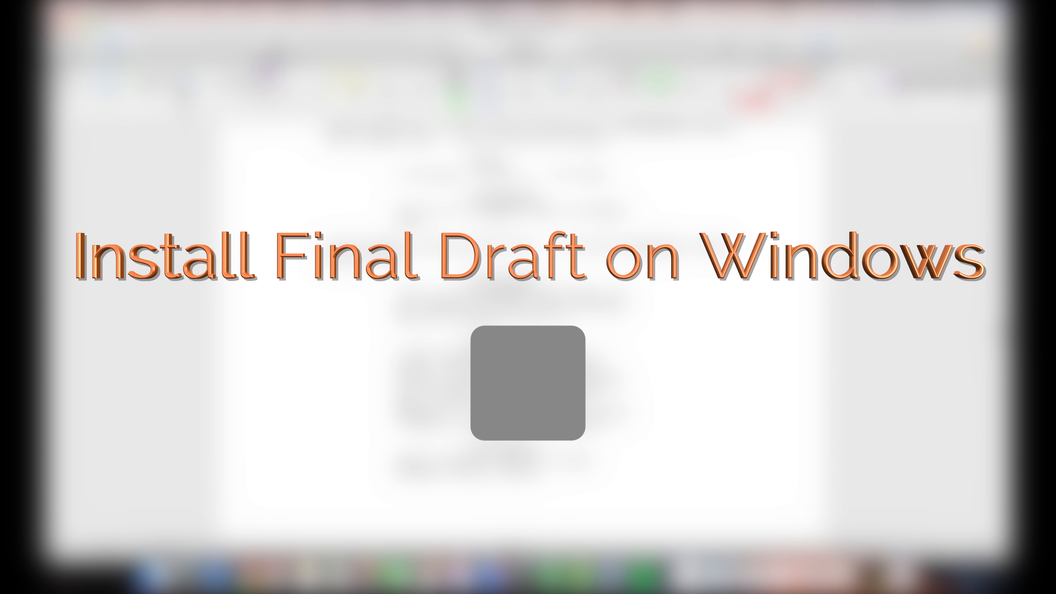
# Step: Show the Help menu with support, updates, registration and deactivation options
pyautogui.click(528, 384)
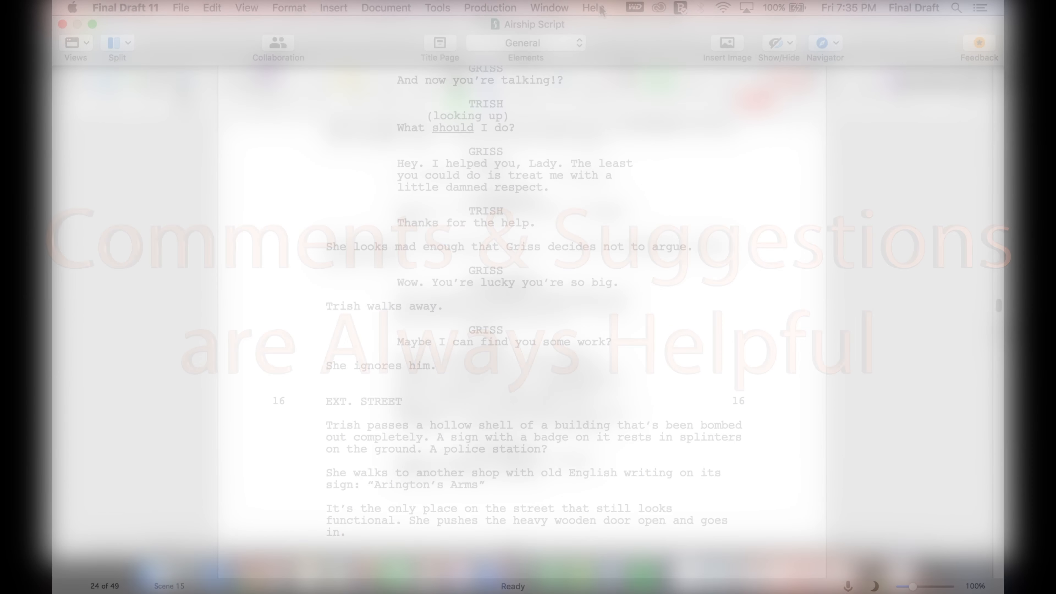
pyautogui.click(592, 8)
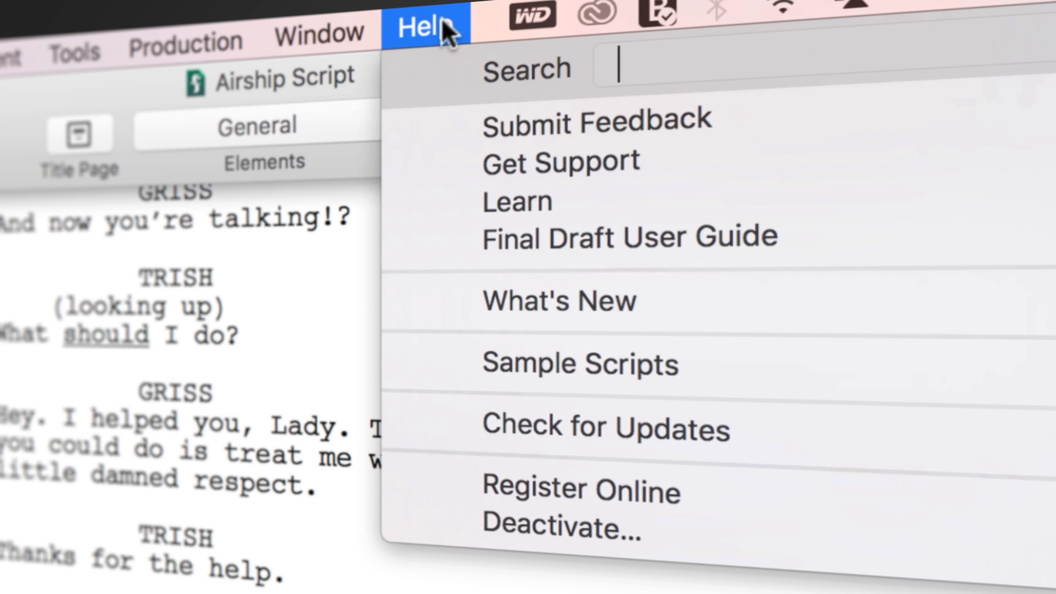
pyautogui.moveTo(559, 161)
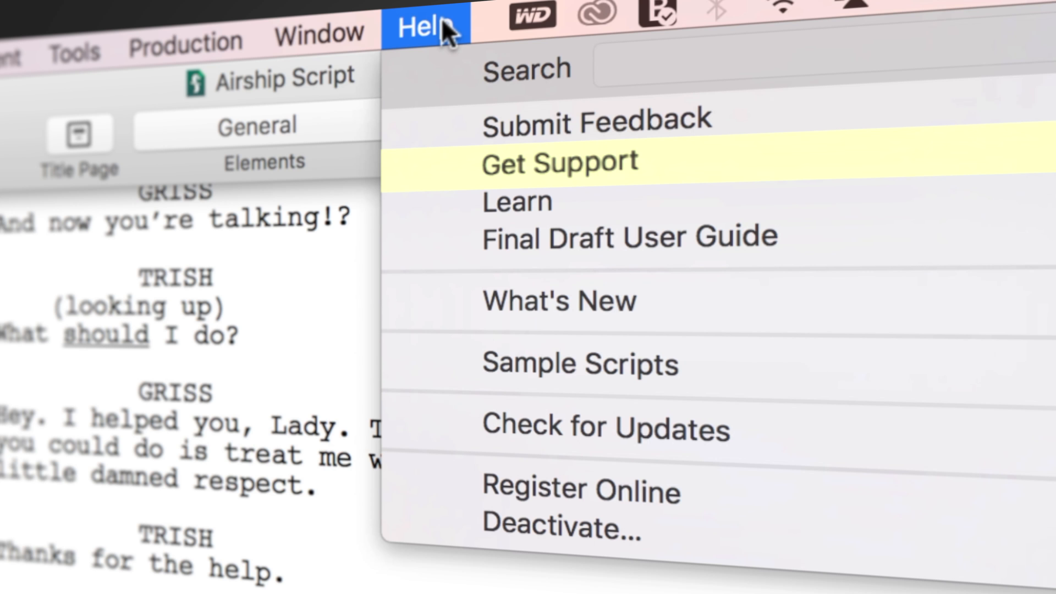